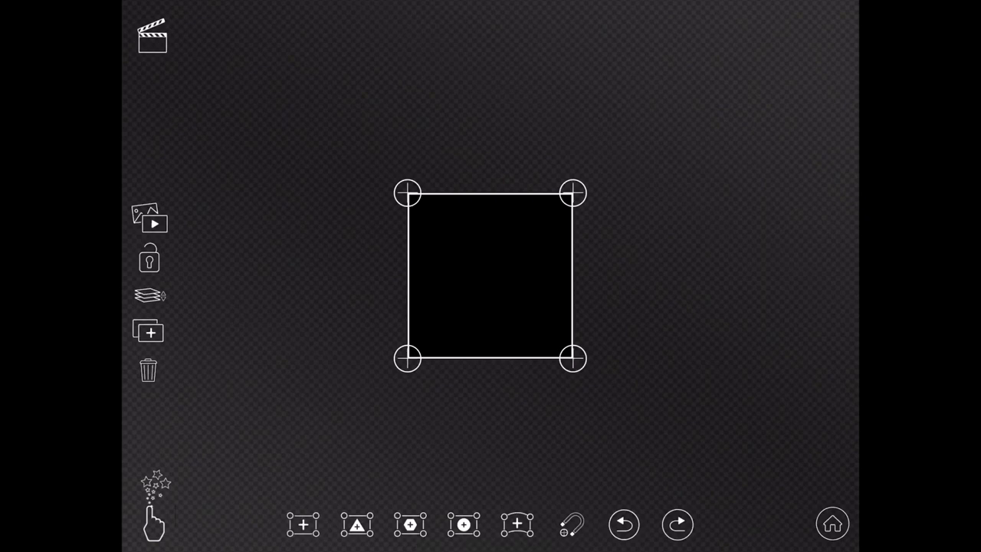
Pull the square's top-left corner out leftward and back to nearly its original spot.
drag(407, 193, 320, 252)
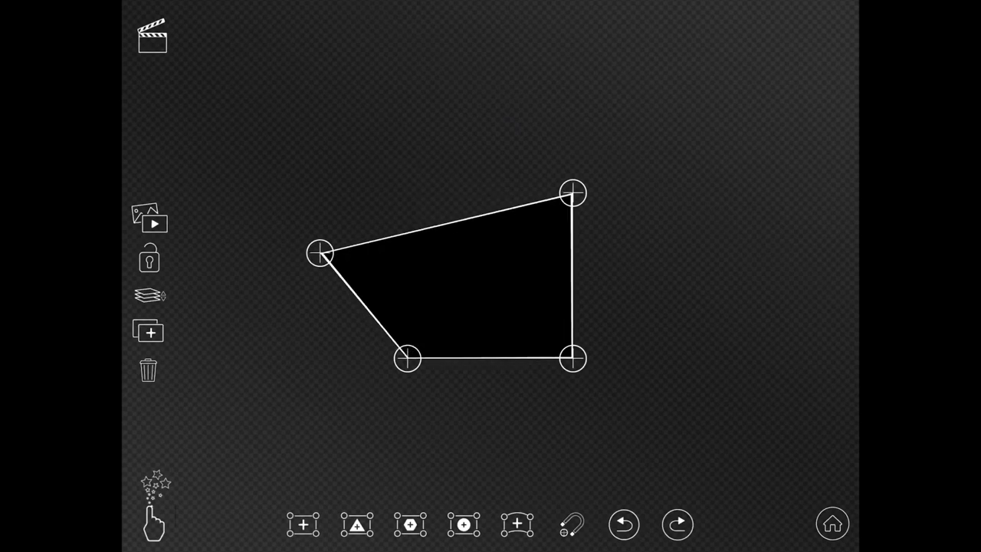
drag(320, 251, 399, 190)
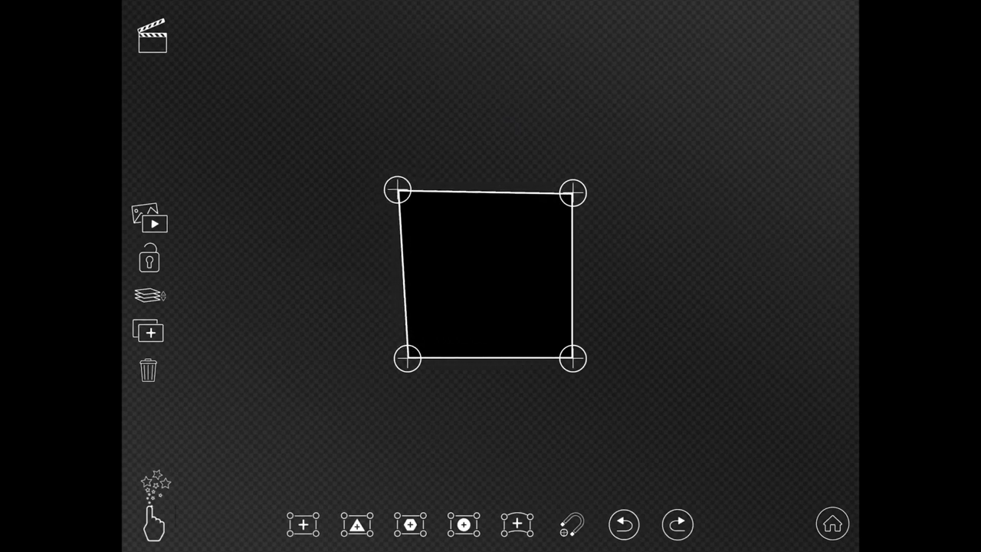
drag(485, 275, 347, 196)
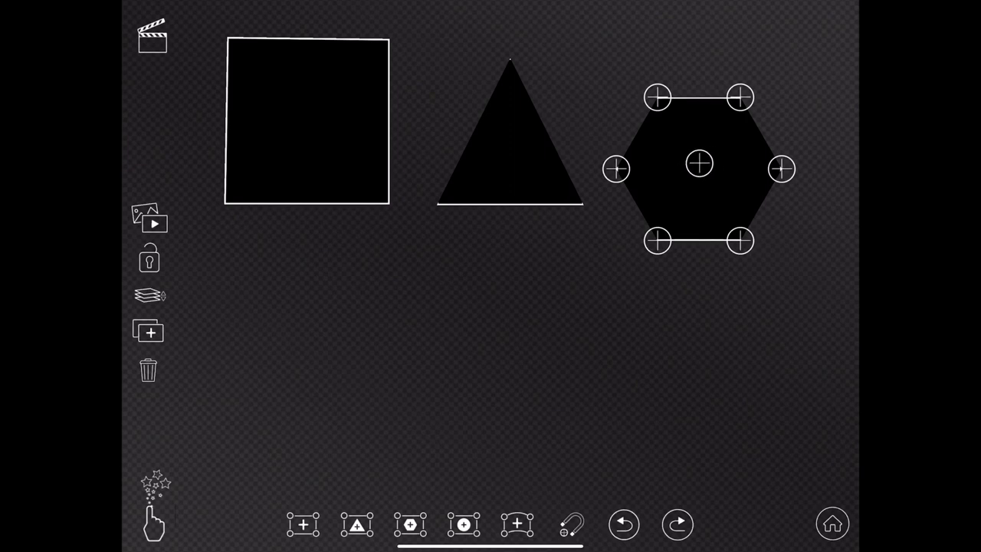
Stretch the hexagon's left vertex toward the triangle beside the square.
drag(616, 168, 583, 205)
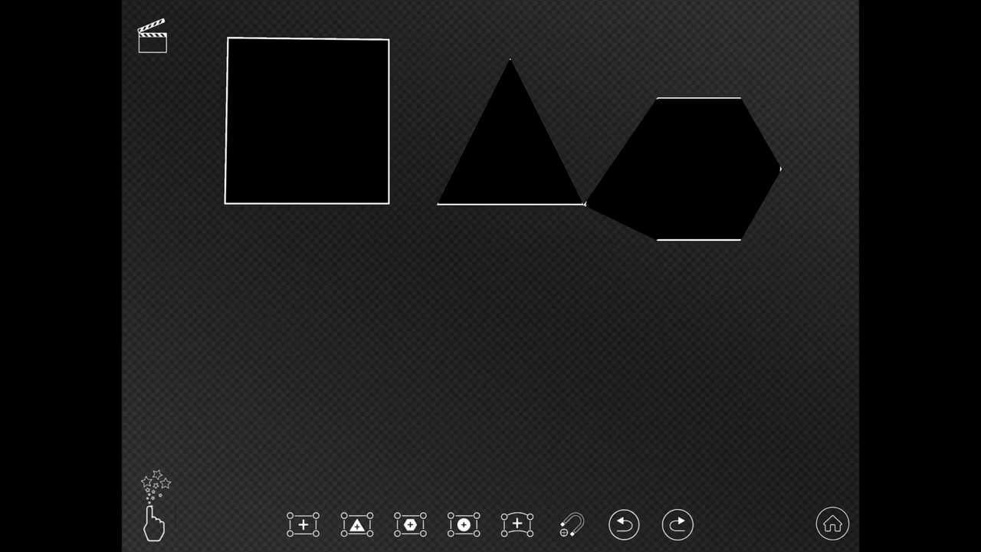
click(700, 163)
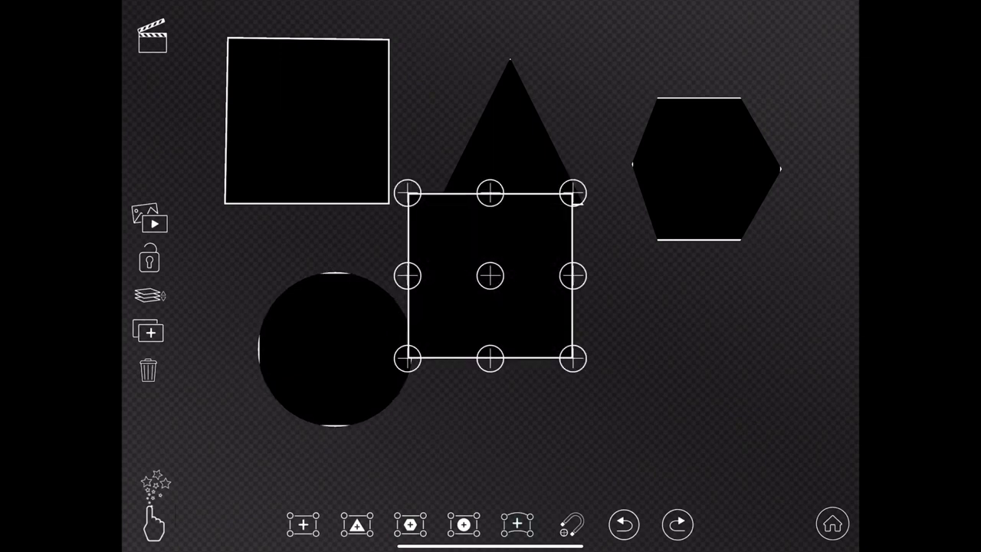
Move the new nine-handle quad down below the hexagon and adjust one of its handles.
drag(491, 276, 574, 364)
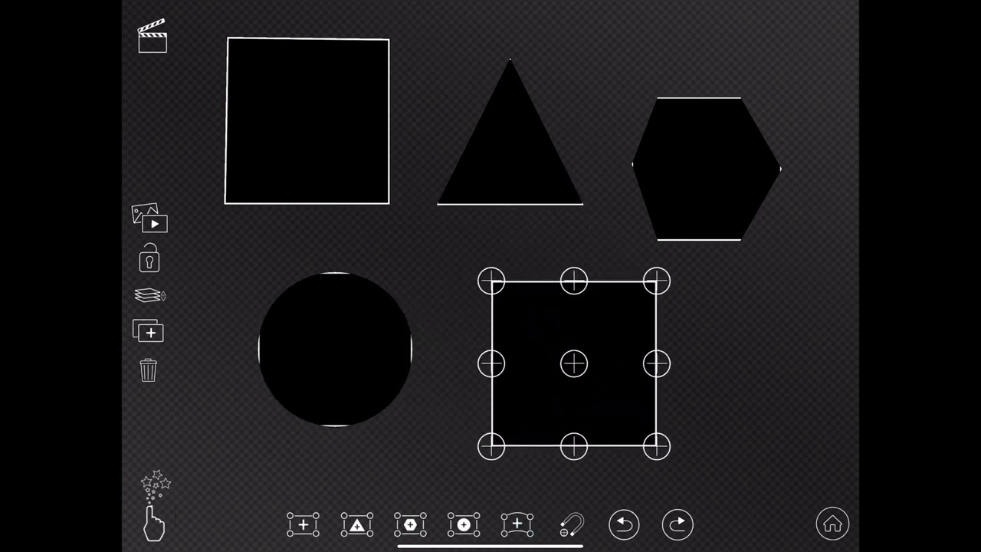
drag(655, 364, 720, 365)
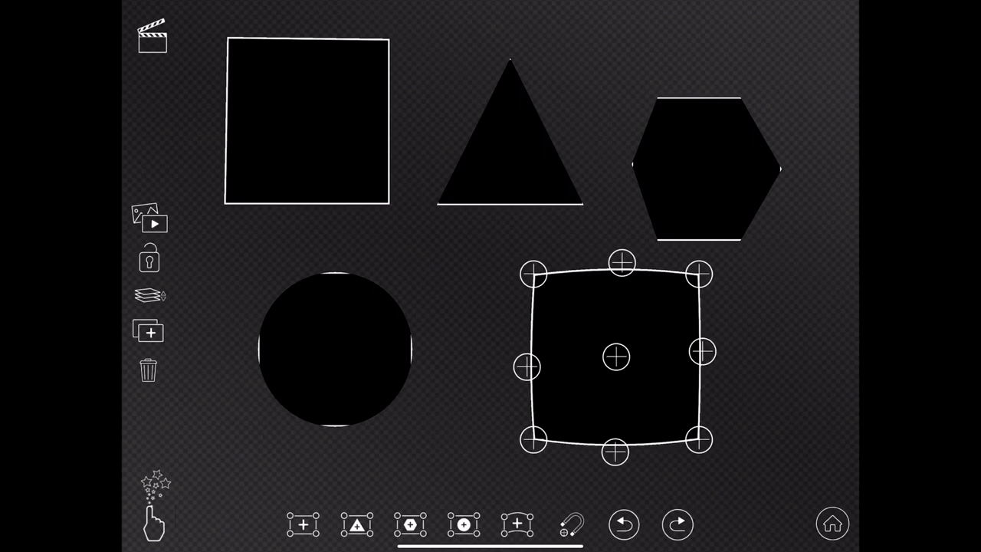
Drag the curved quad up and left over the bottoms of the triangle and hexagon.
drag(616, 355, 594, 332)
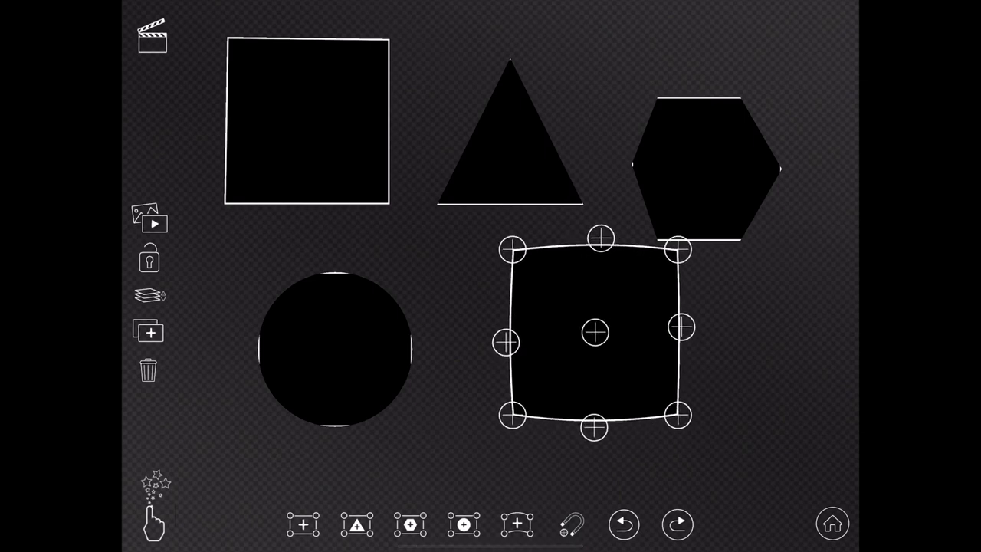
drag(594, 332, 567, 286)
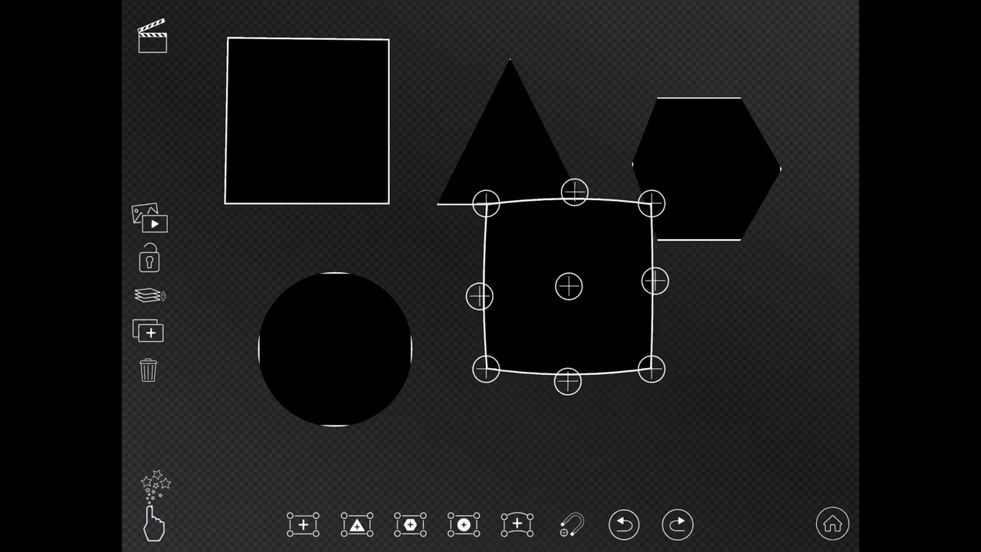